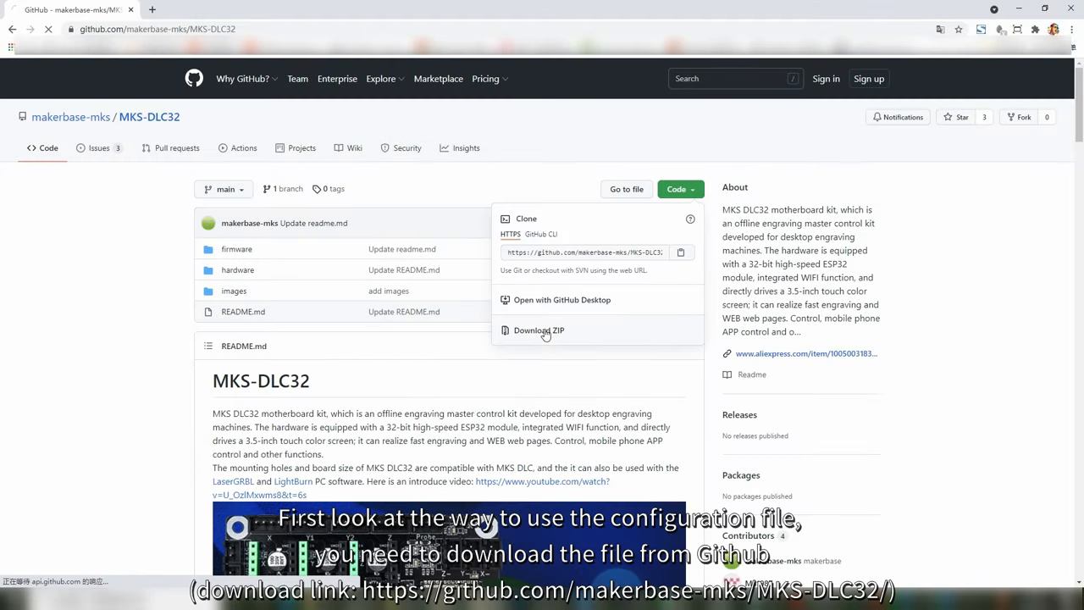
Step: Download the MKS-DLC32 repository ZIP from GitHub into F:\firmware and show it in its folder
left_click(539, 331)
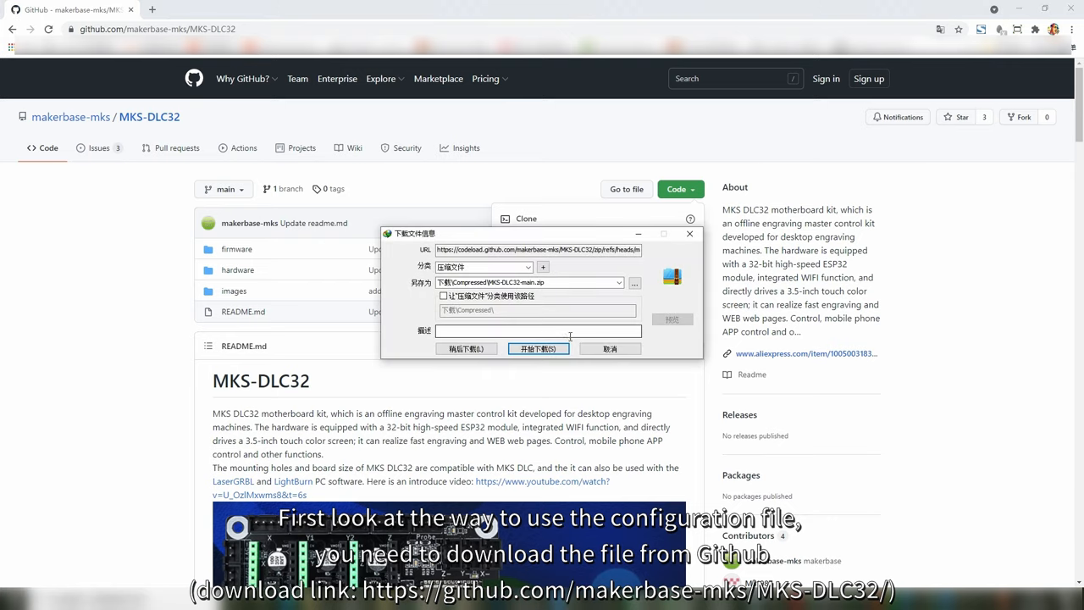
left_click(634, 282)
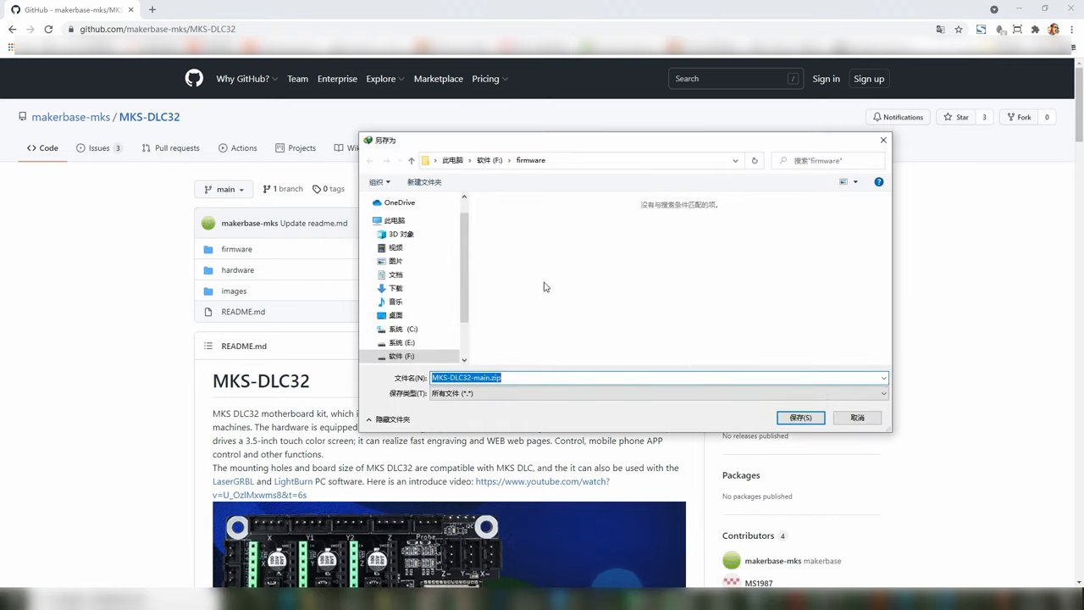
left_click(800, 417)
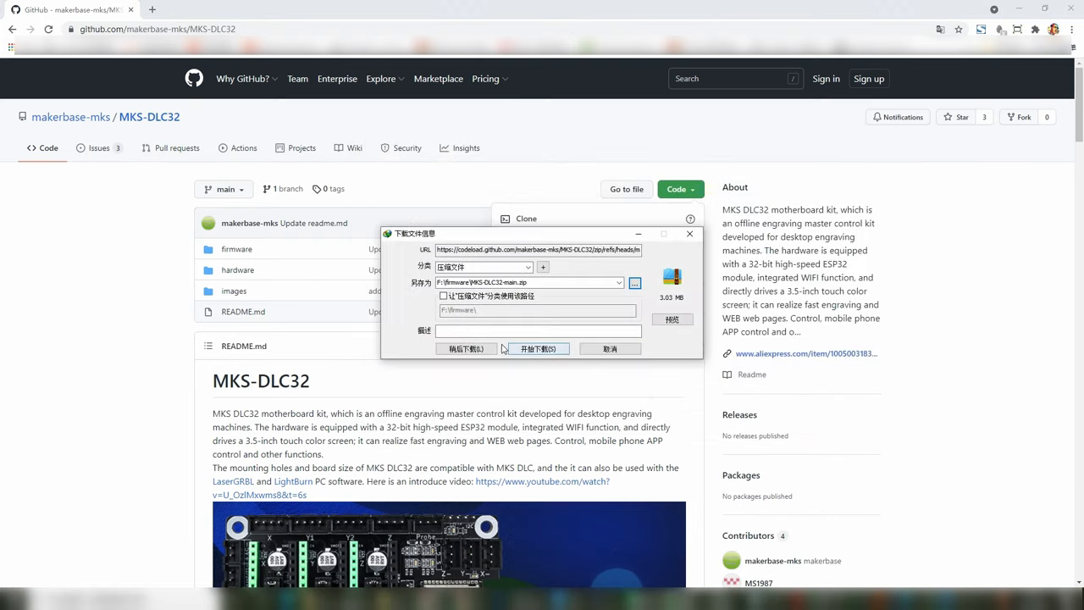
left_click(539, 348)
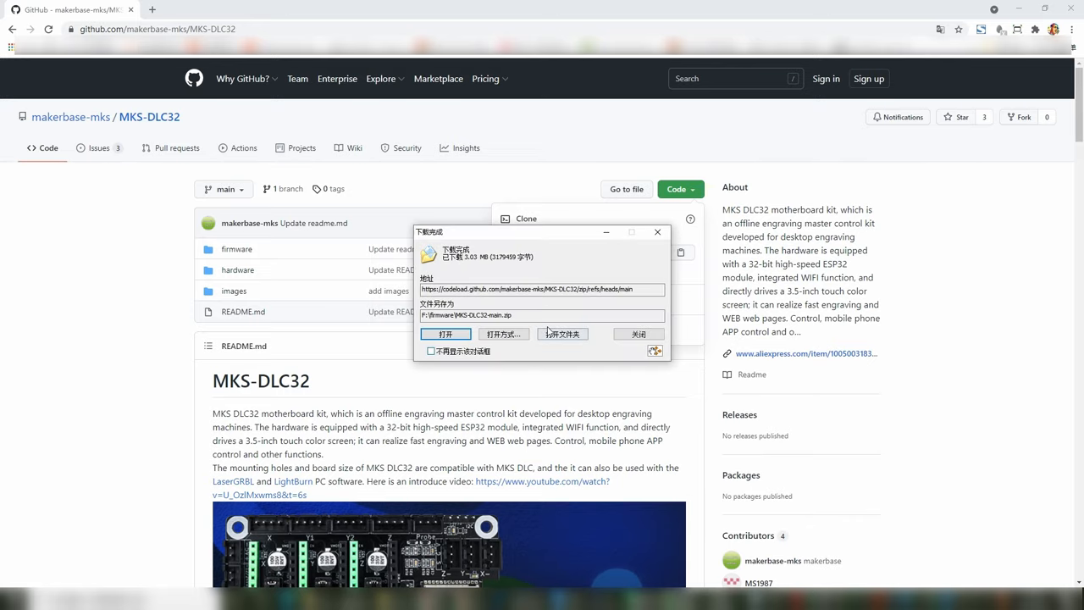
left_click(561, 333)
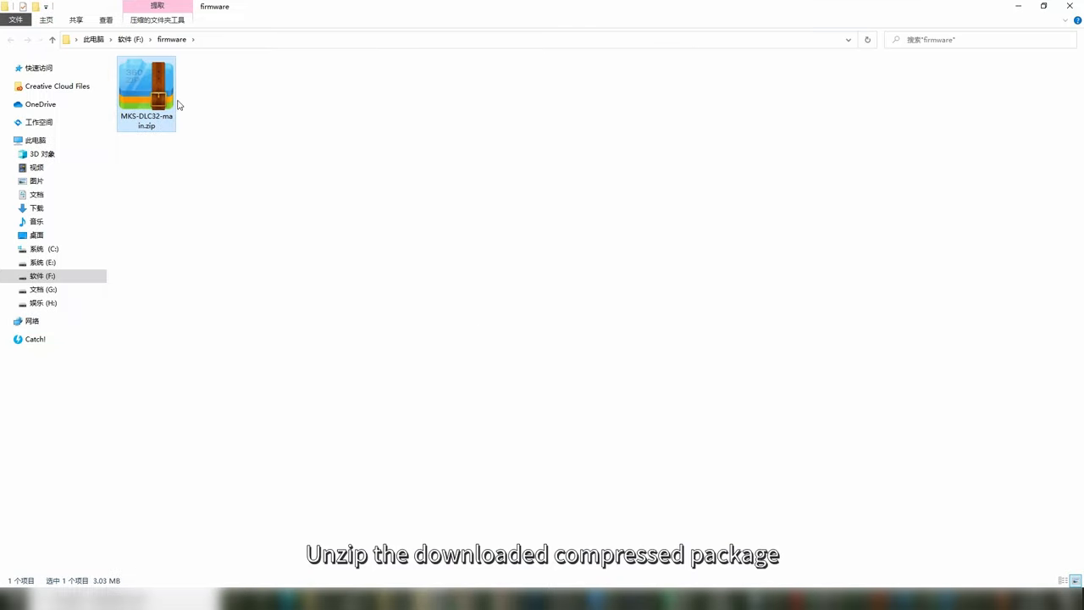
Step: Extract MKS-DLC32-main.zip and open dlc_cfg.txt from its firmware folder in Notepad
right_click(146, 85)
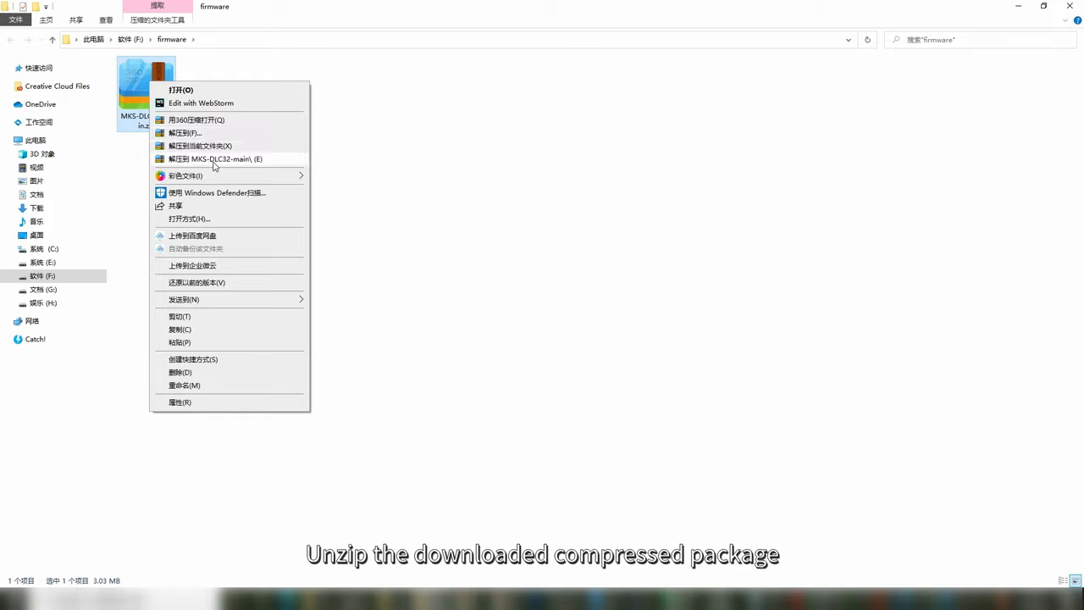
left_click(214, 159)
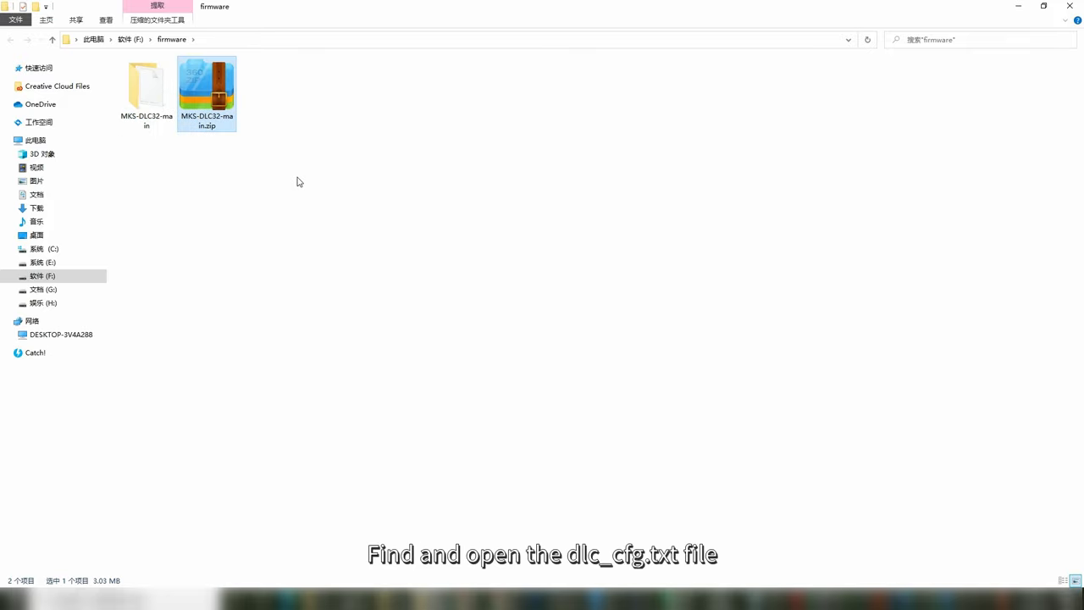
double_click(146, 85)
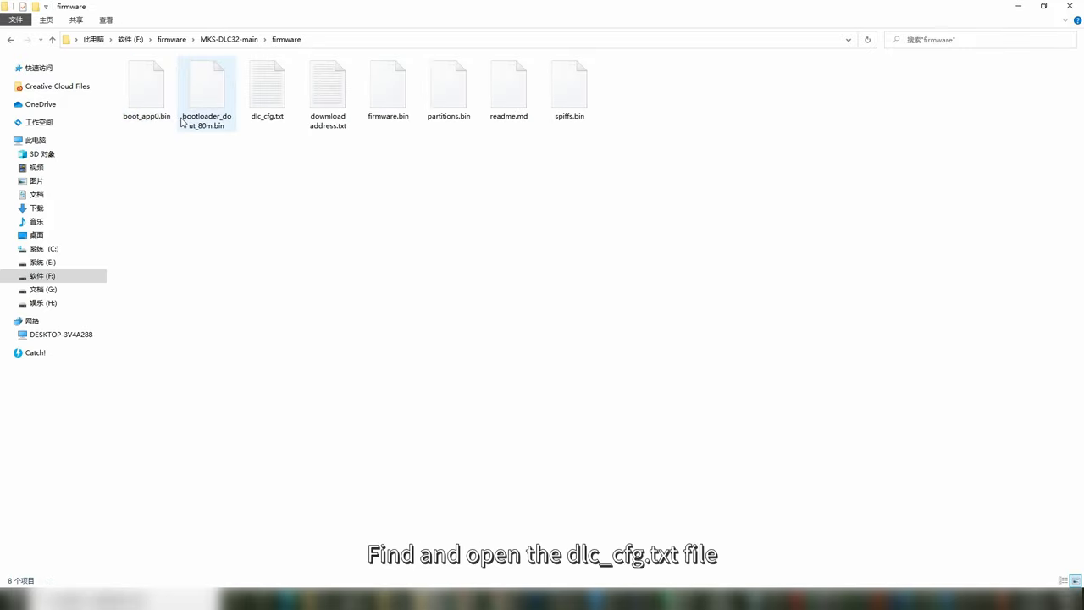
double_click(267, 85)
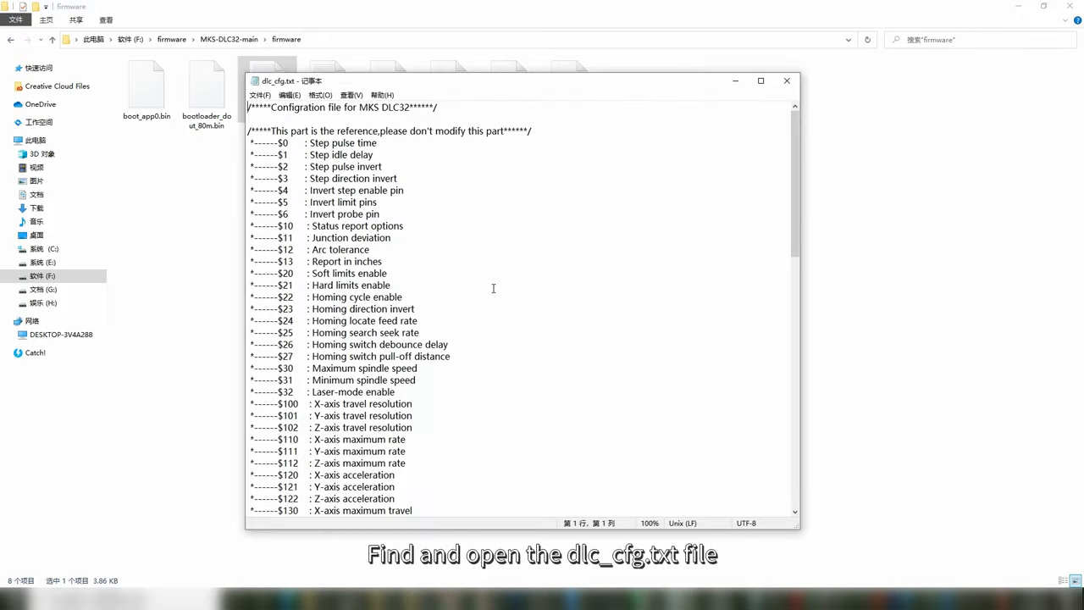
Step: Edit dlc_cfg.txt to $3=2 and $130, $131 from 300.000 to 240.000
left_click(760, 80)
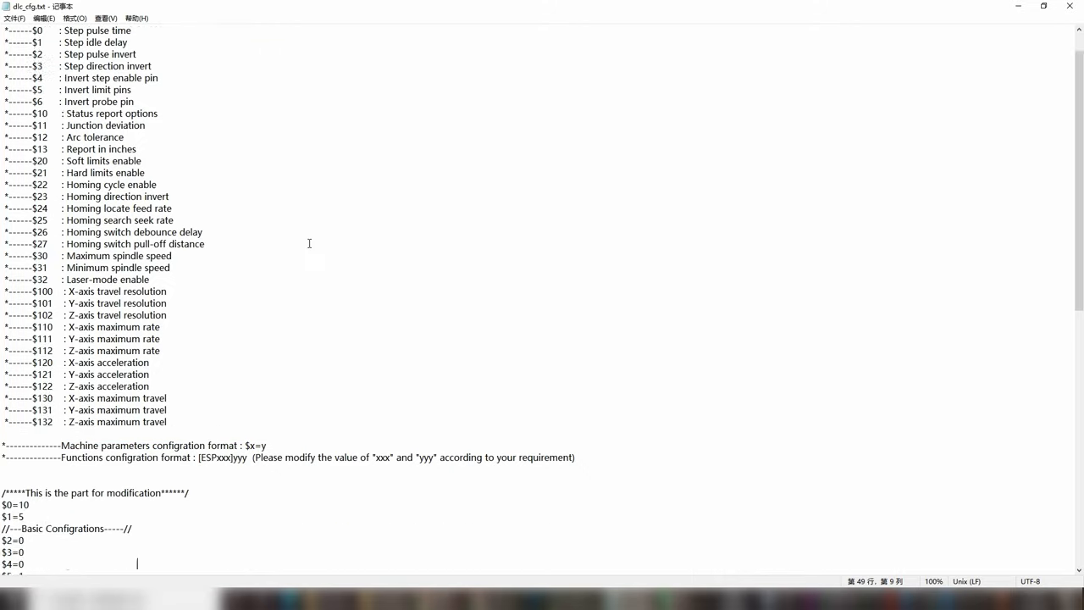
scroll("down", 3)
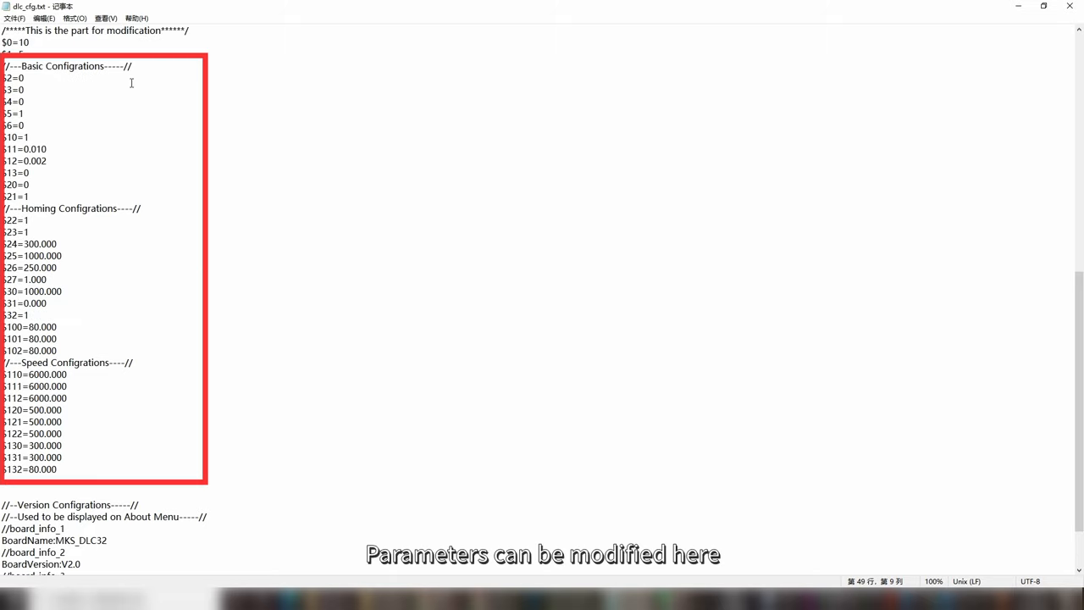
mouse_move(26, 88)
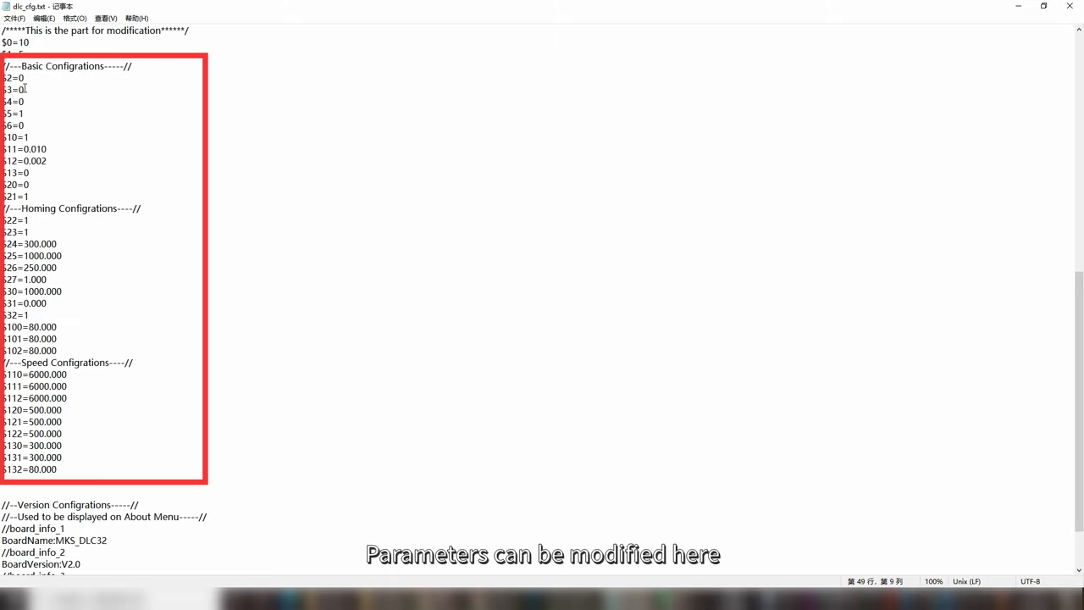
type("2")
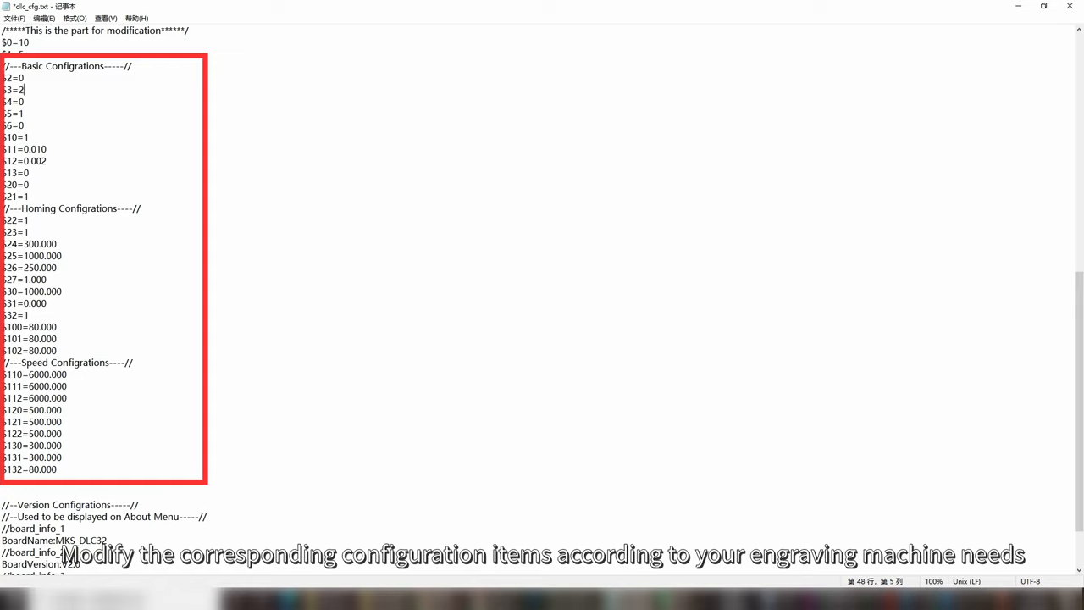
left_click(34, 445)
type("24")
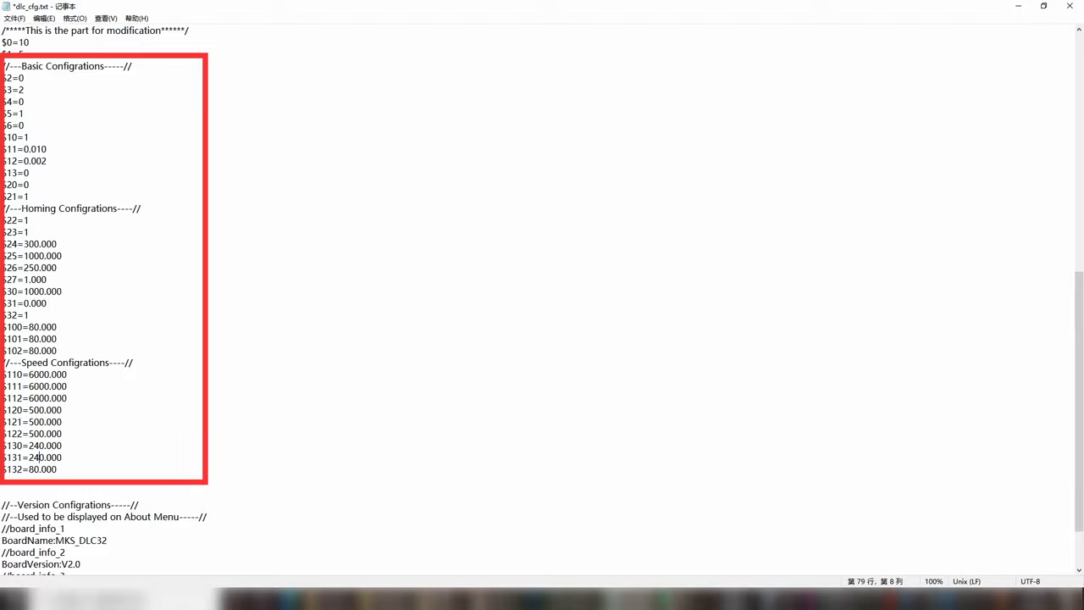
left_click(14, 18)
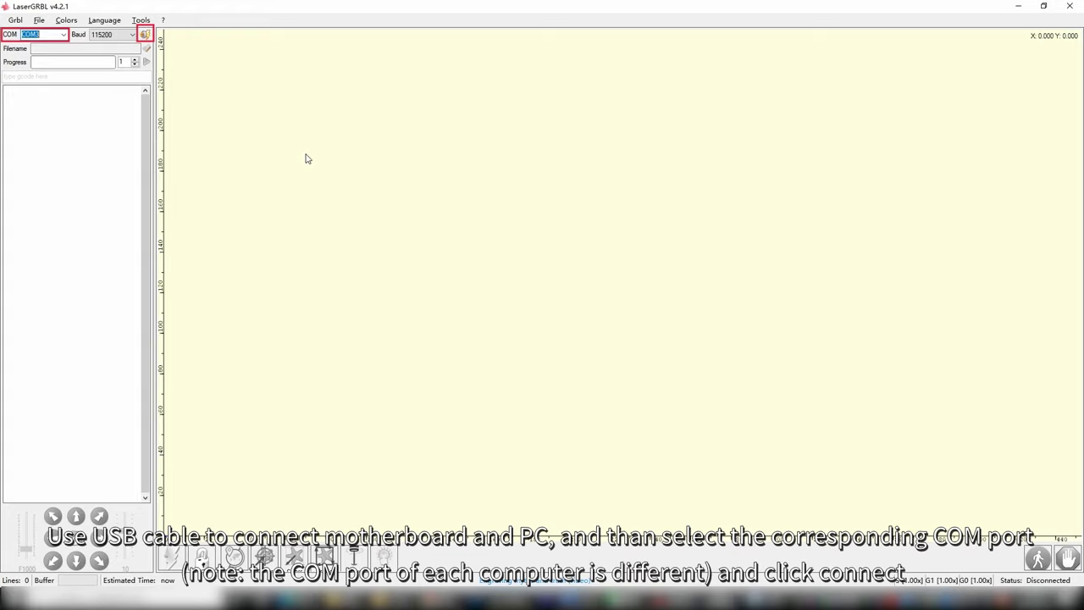
Step: Connect LaserGRBL to the board on COM3, showing the Grbl 1.1 banner
left_click(144, 34)
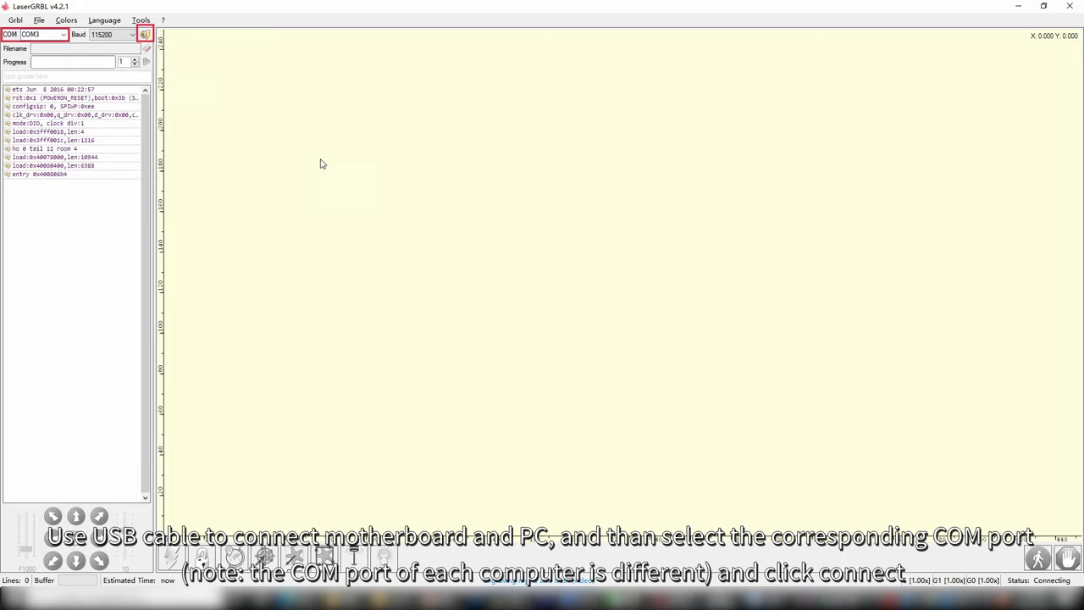
left_click(145, 33)
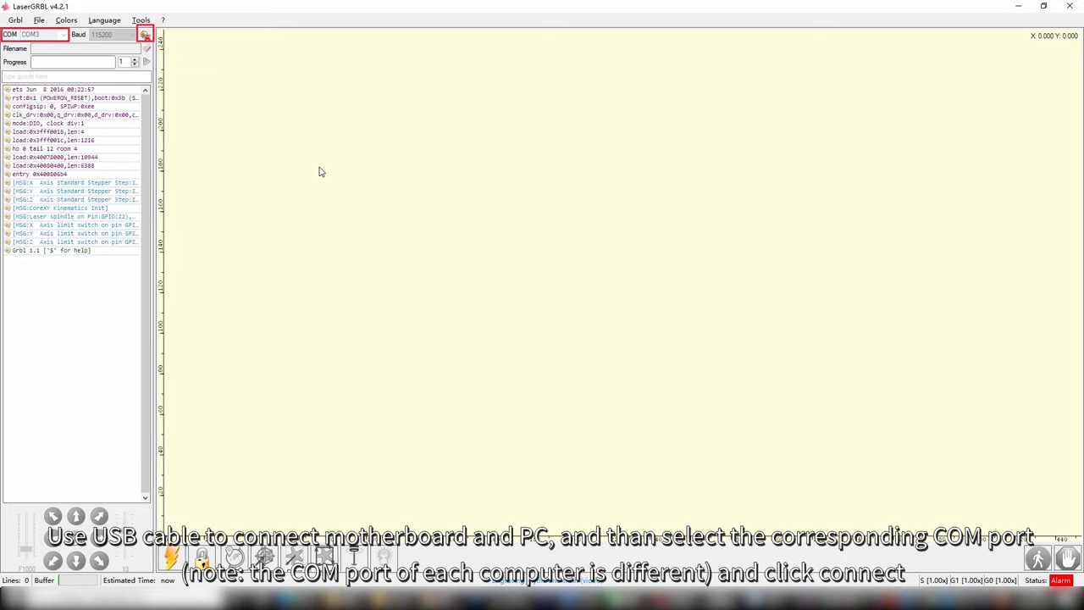
left_click(14, 20)
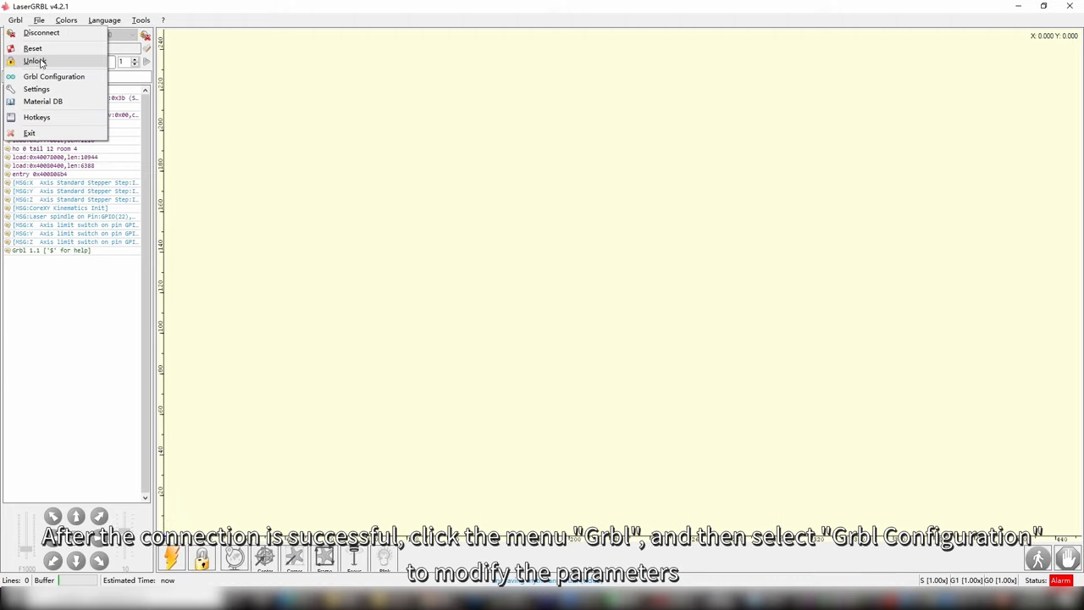
mouse_move(54, 76)
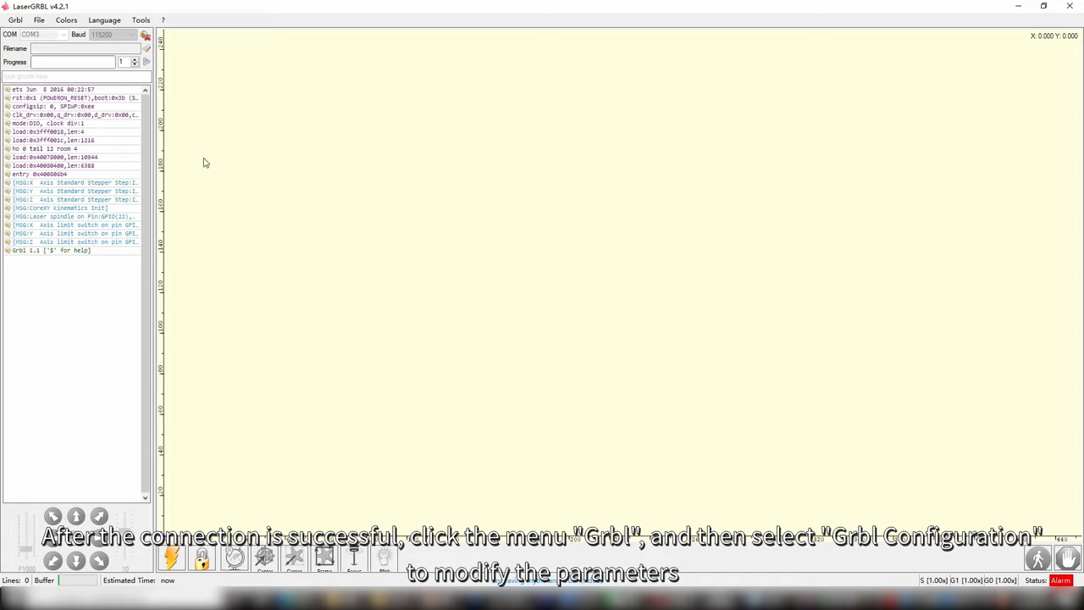
Step: Write $3=2, $130=240 and $131=240 to the board in Grbl Configuration
left_click(14, 19)
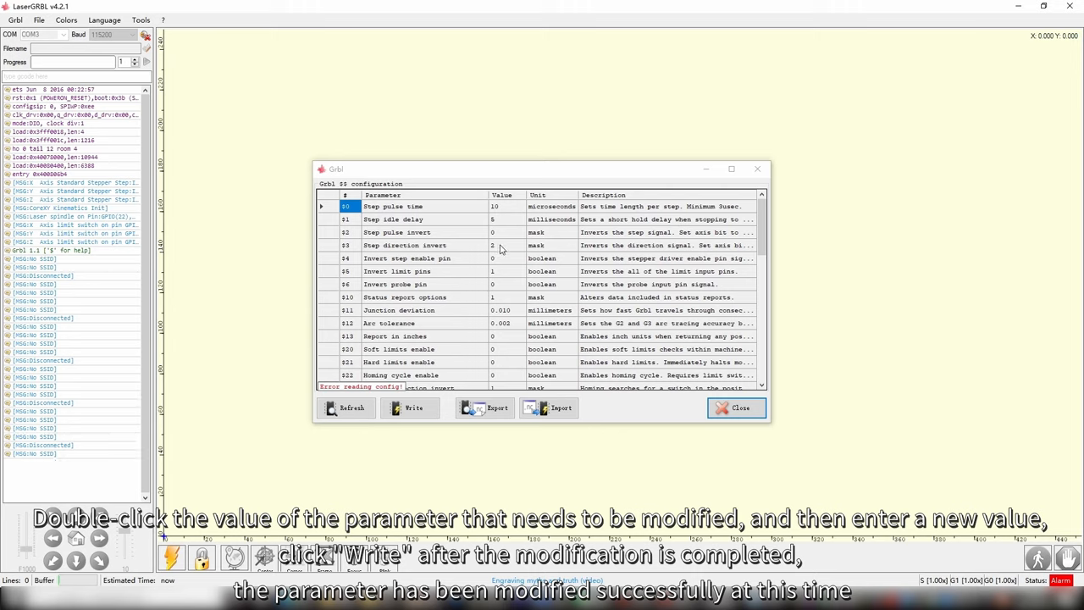
double_click(500, 245)
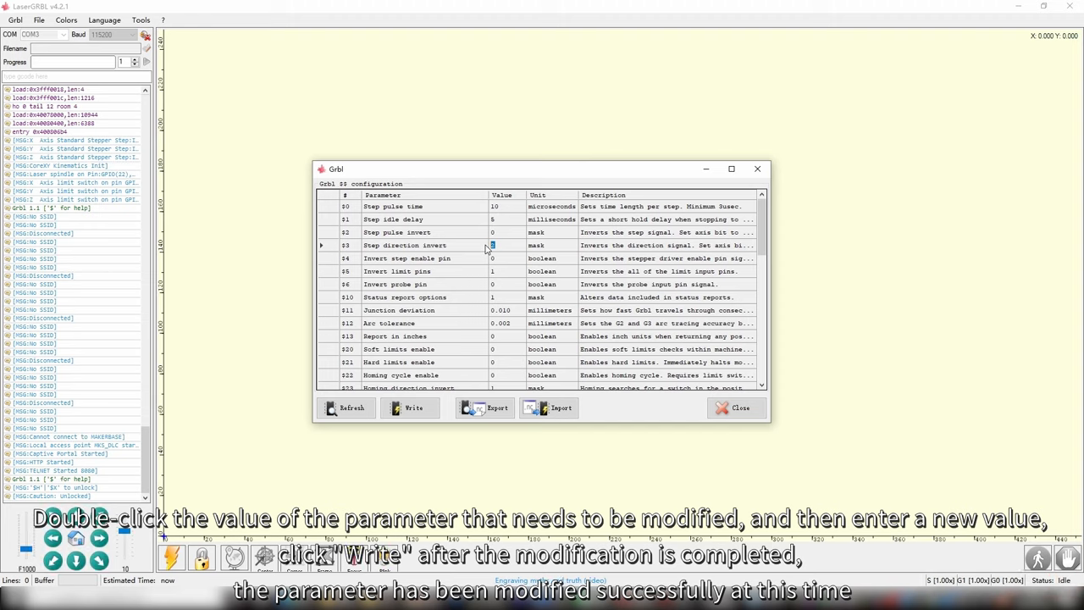
scroll("down", 3)
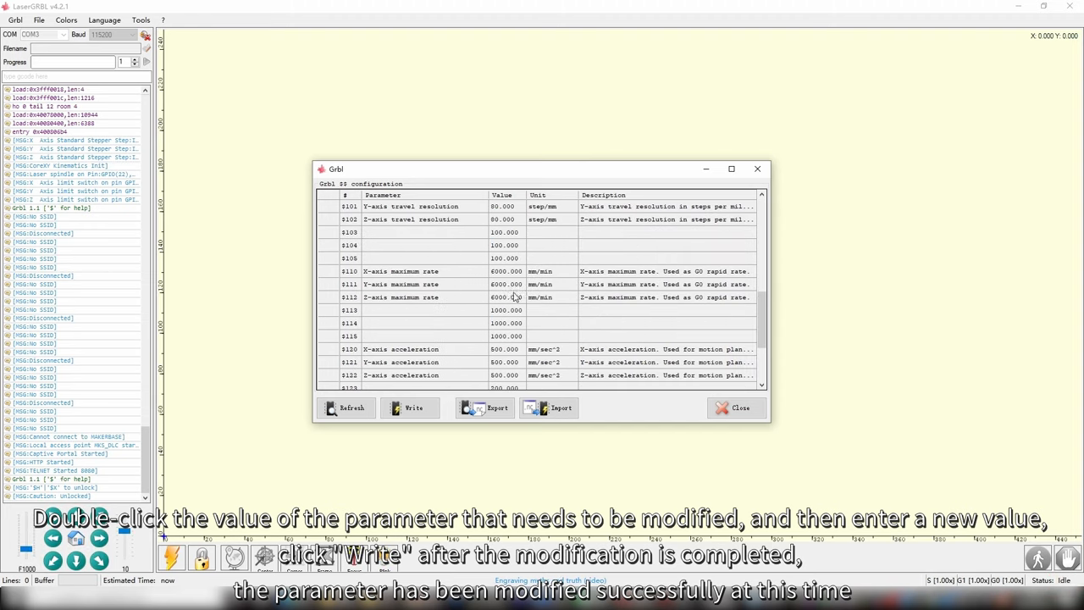
double_click(504, 309)
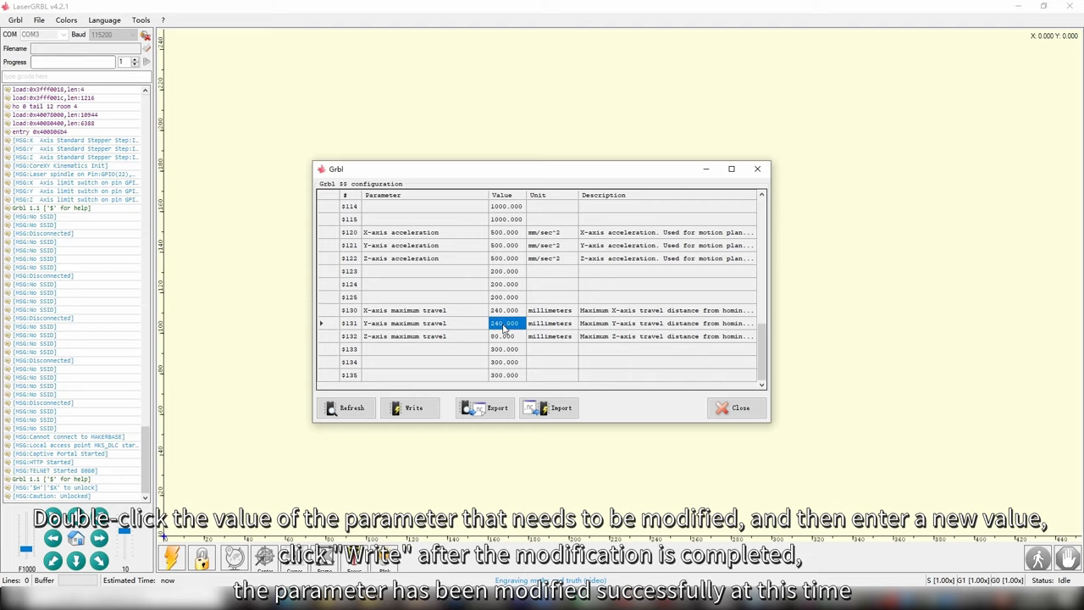
left_click(404, 335)
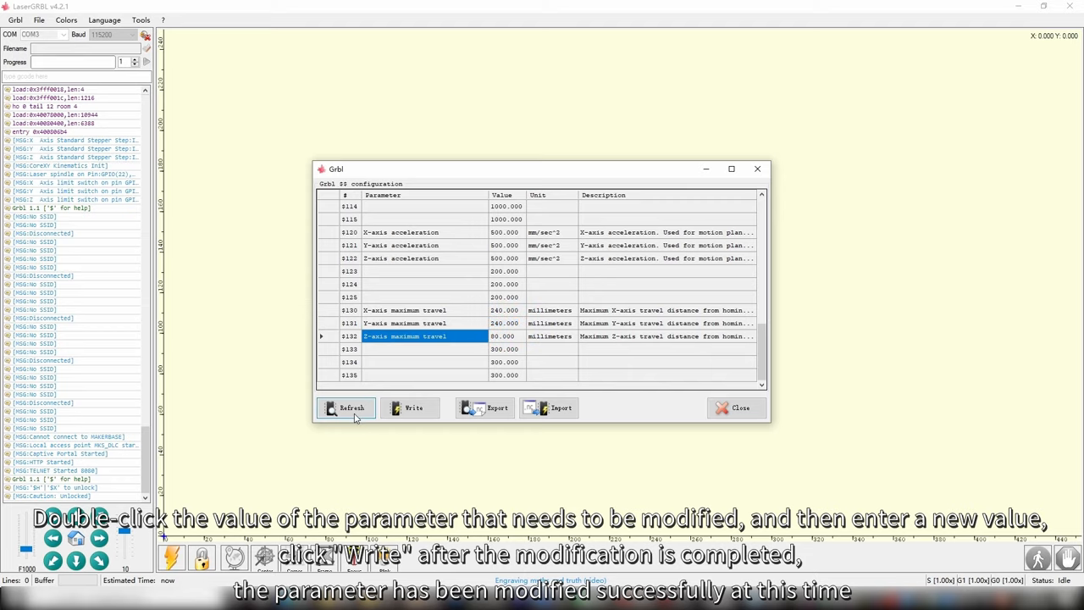